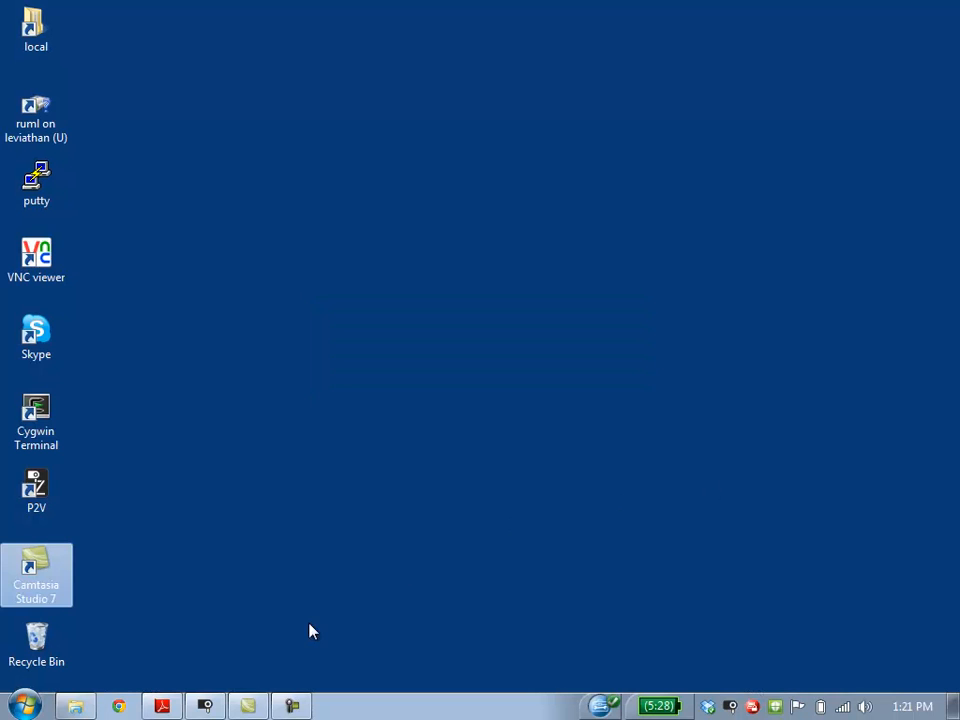
Launch Chrome from the taskbar, landing on the 'Ai applications' Google Doc.
left_click(118, 706)
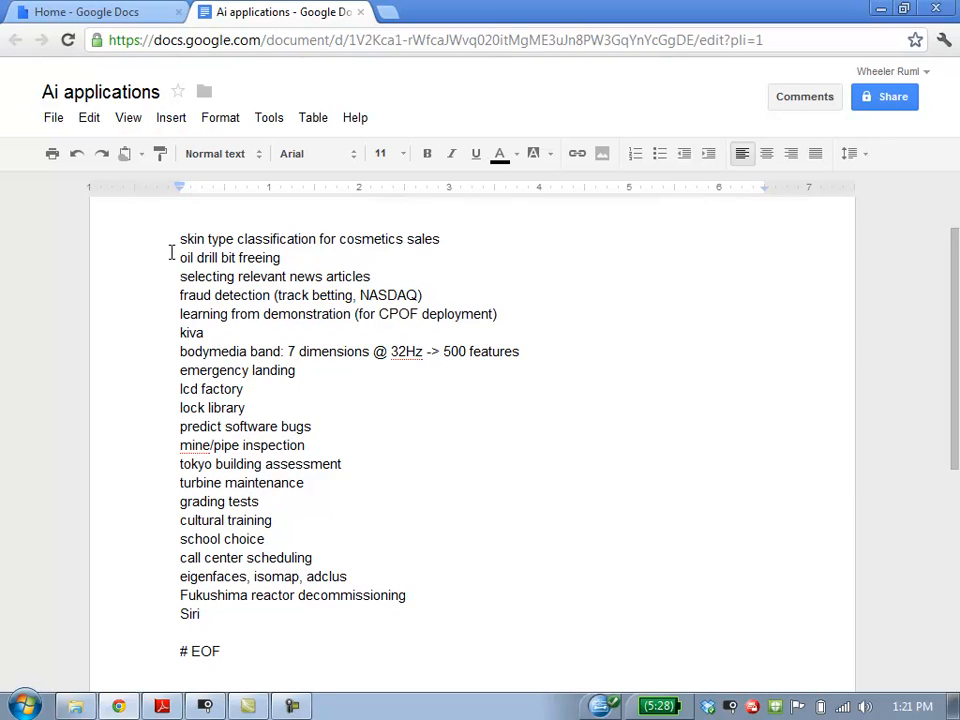
Review the list, then search the web for 'kiva systems' in a new Chrome tab.
double_click(204, 258)
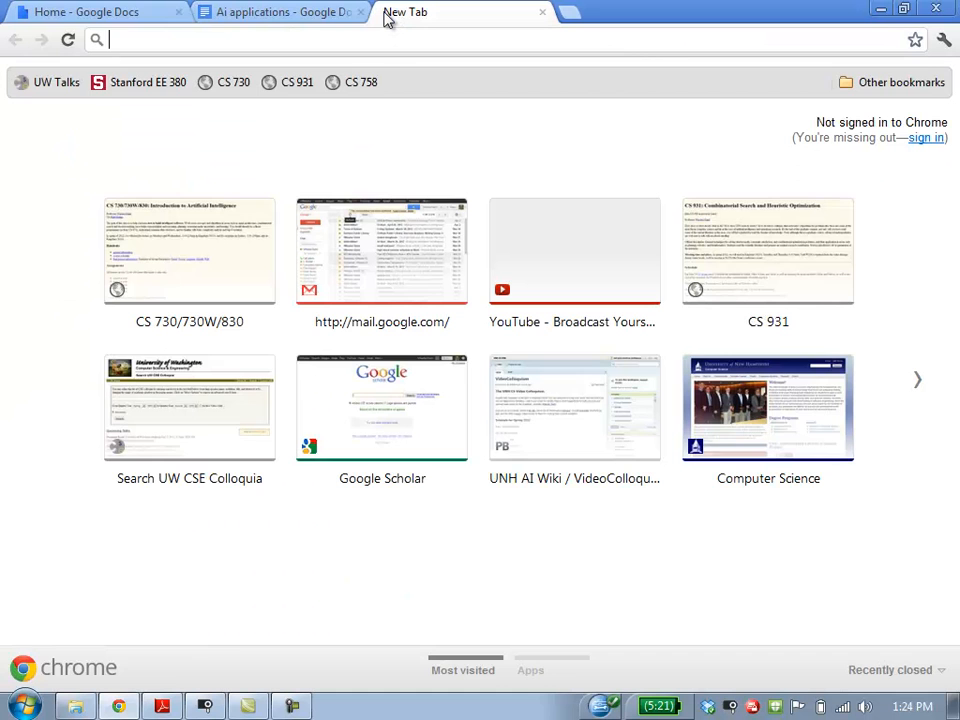
type("kiva systems")
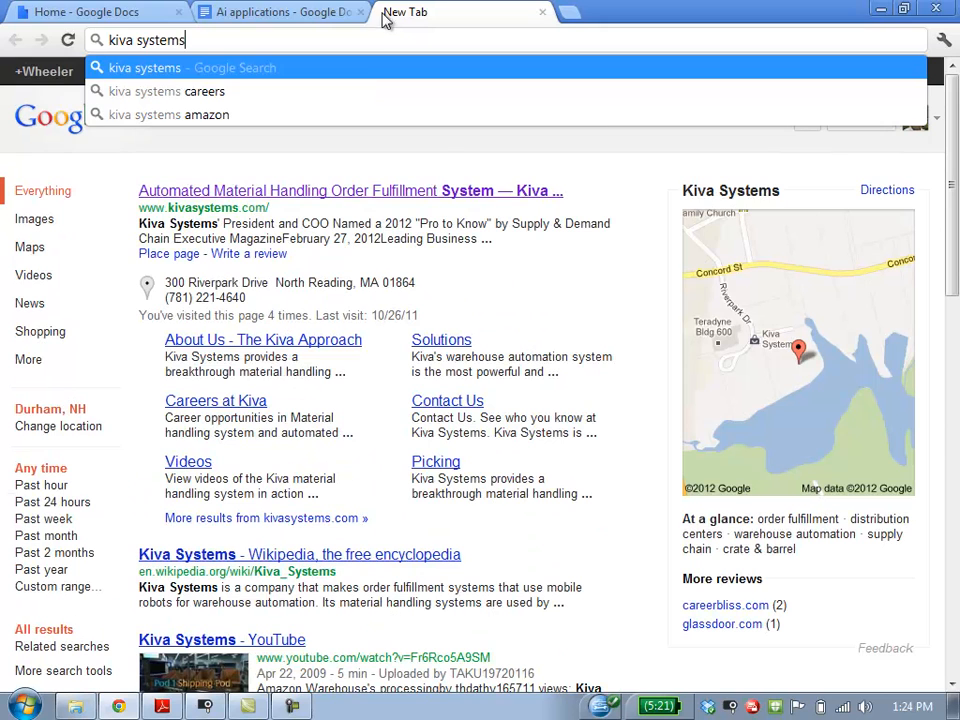
Visit kivasystems.com from the results and scroll through its news and featured video panels.
left_click(204, 208)
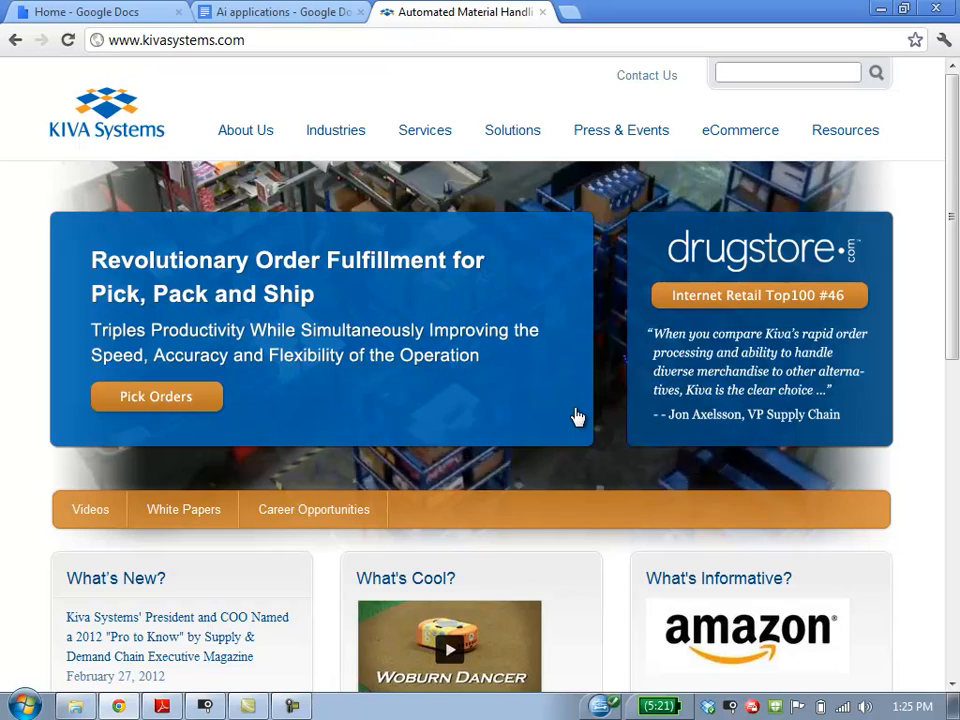
scroll("down", 3)
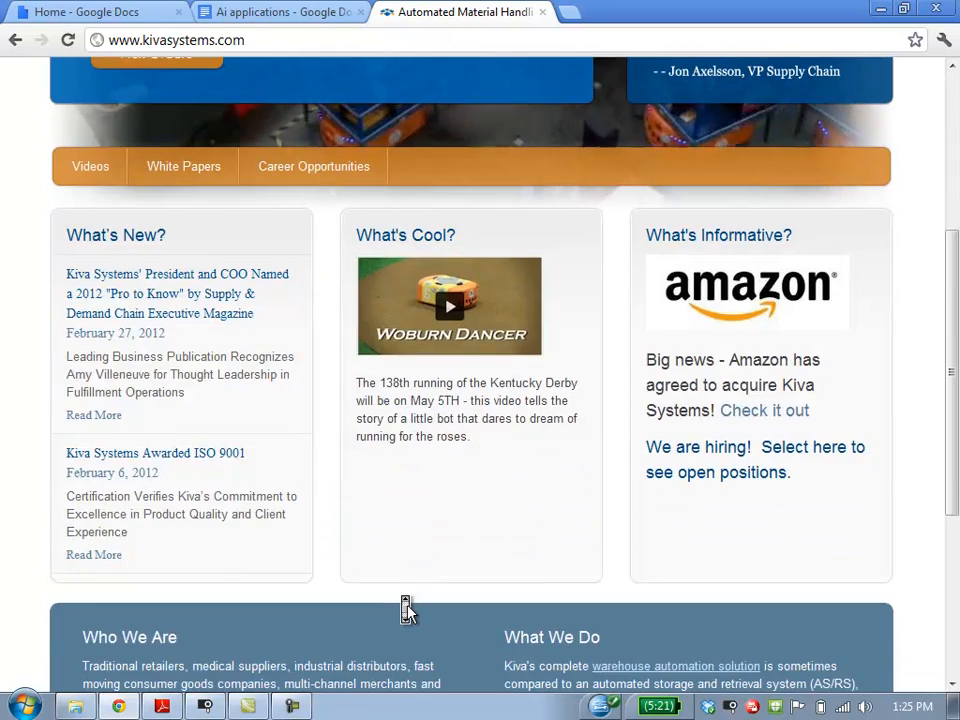
scroll("up", 3)
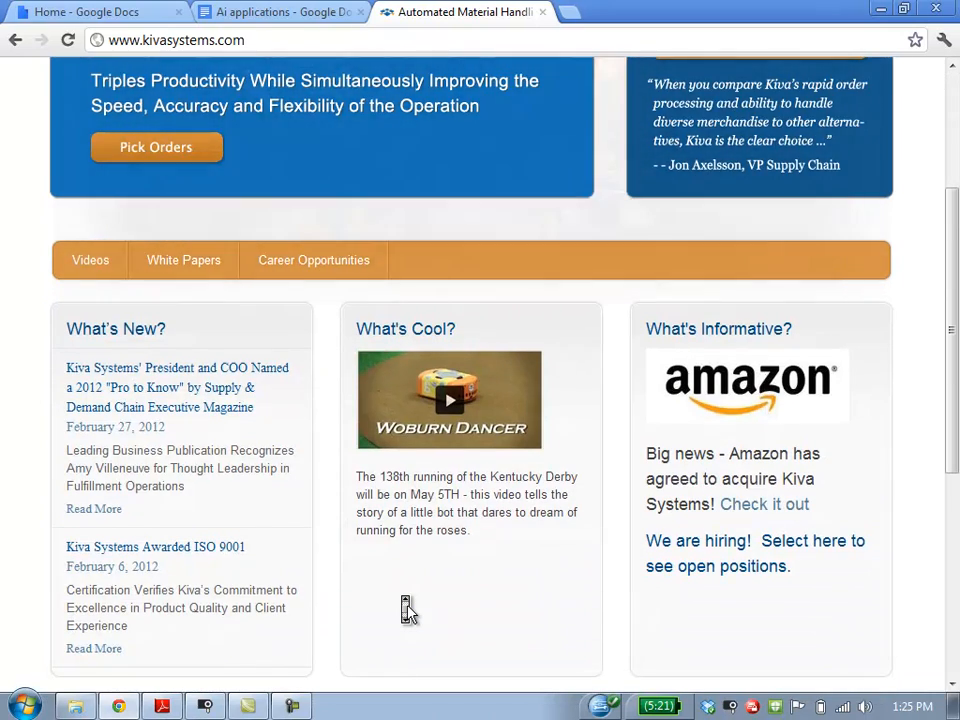
scroll("up", 3)
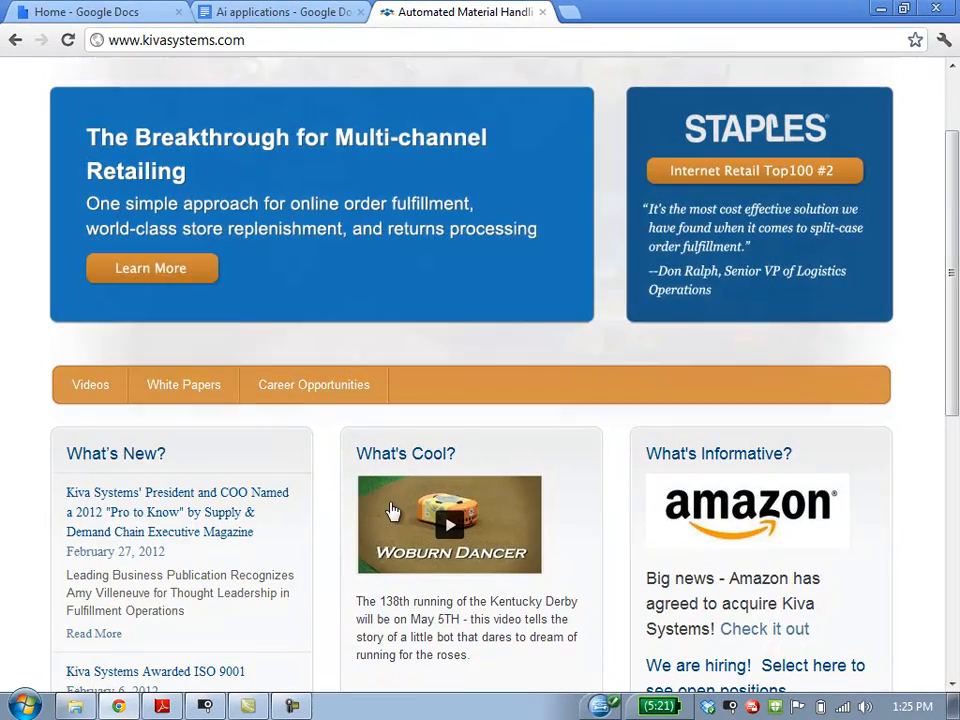
scroll("up", 3)
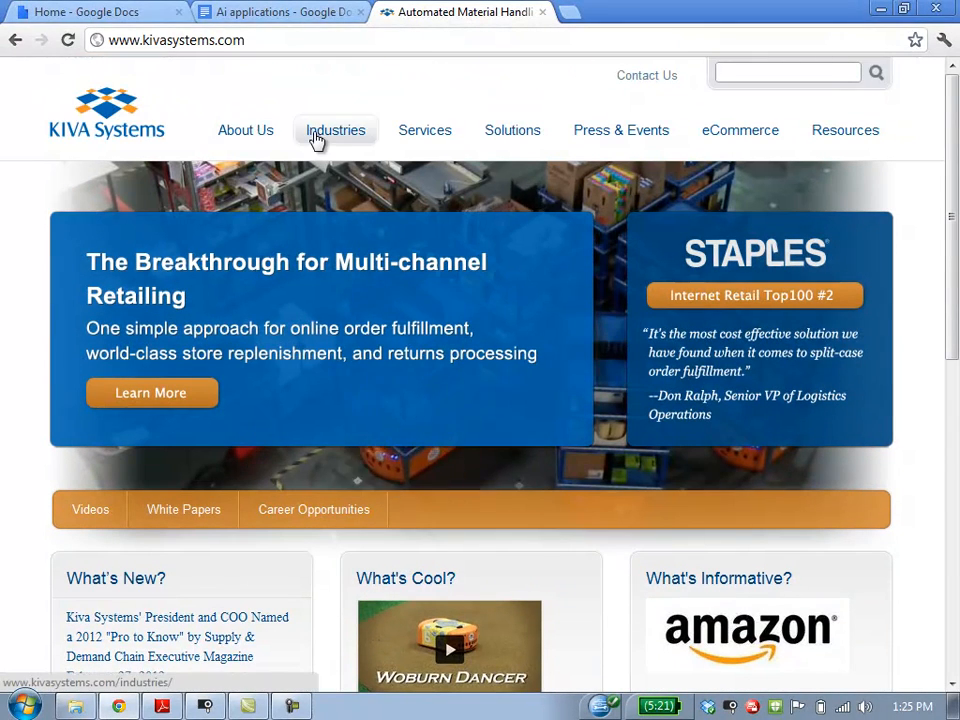
mouse_move(220, 432)
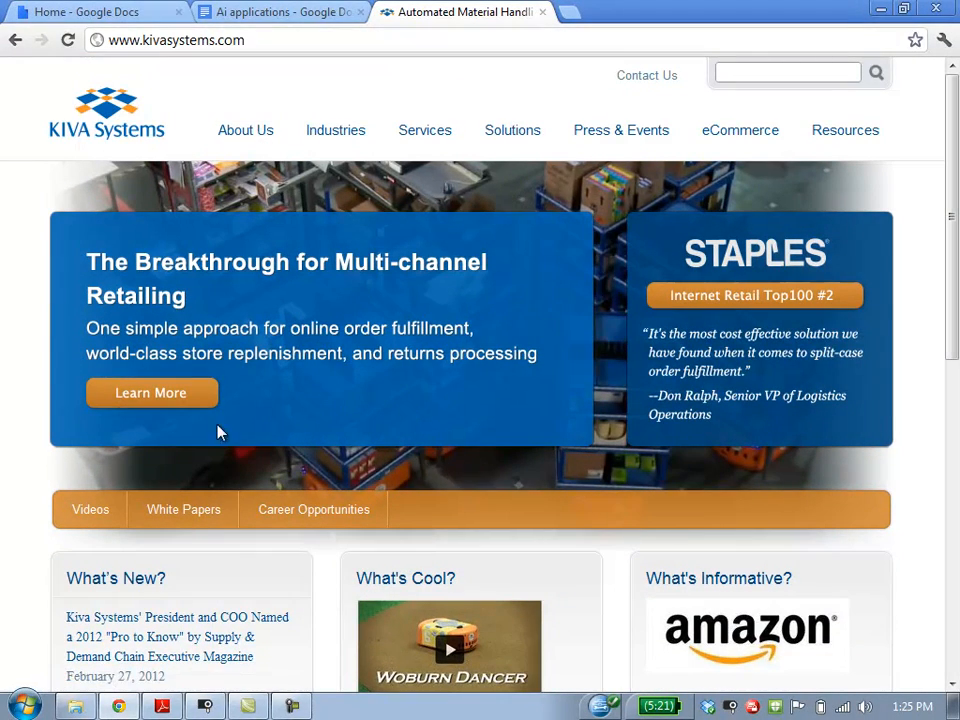
Read the eCommerce order fulfillment page via Learn More, then go to the Retail industry page.
left_click(152, 392)
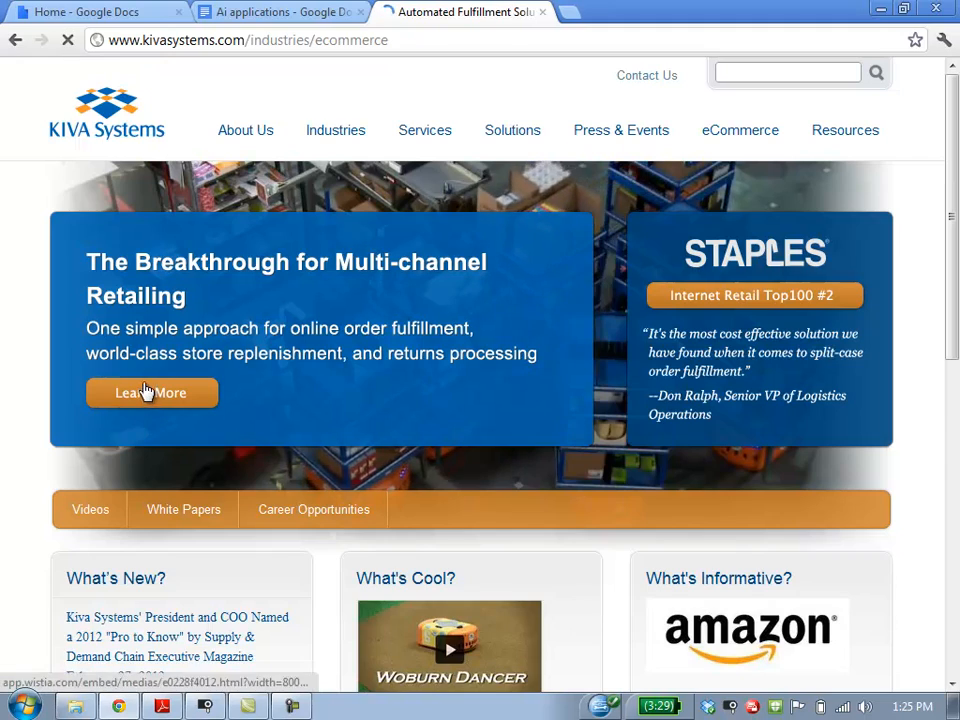
scroll("down", 3)
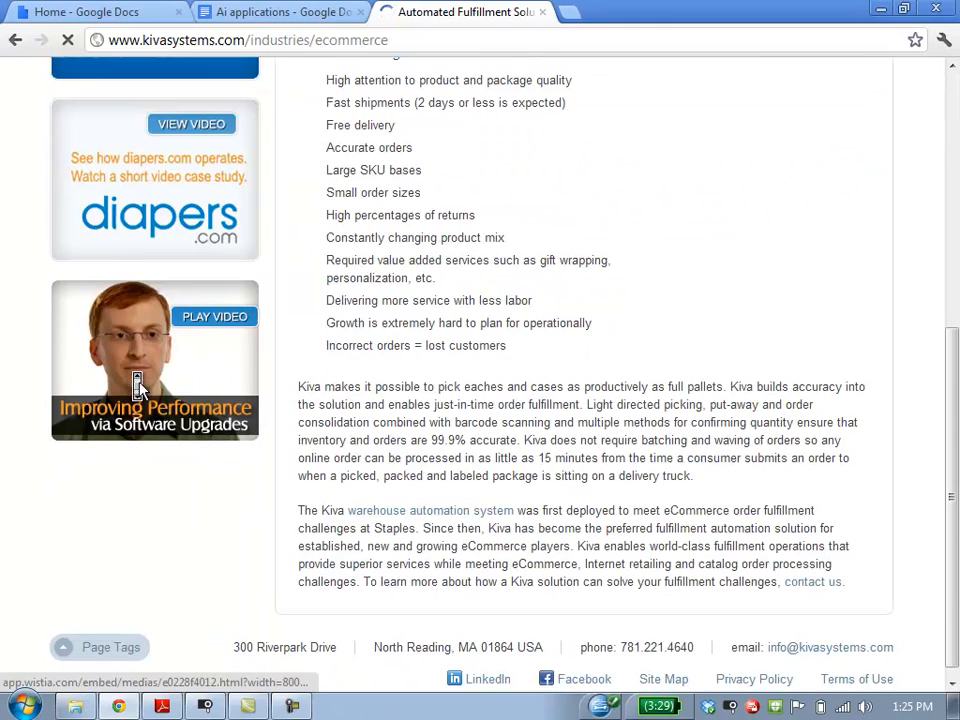
scroll("up", 3)
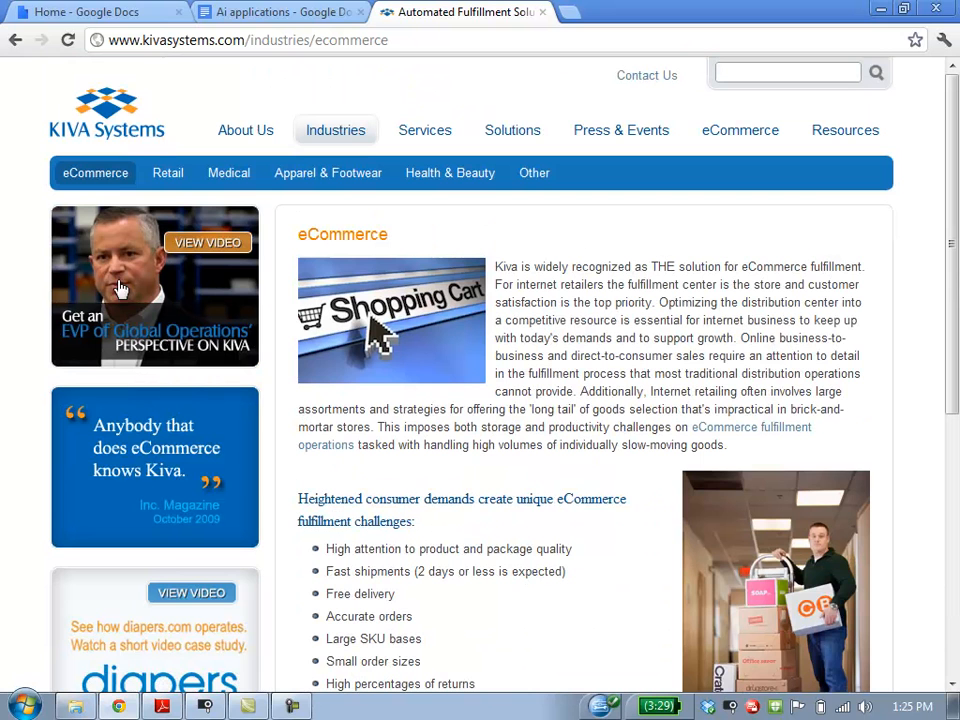
left_click(168, 172)
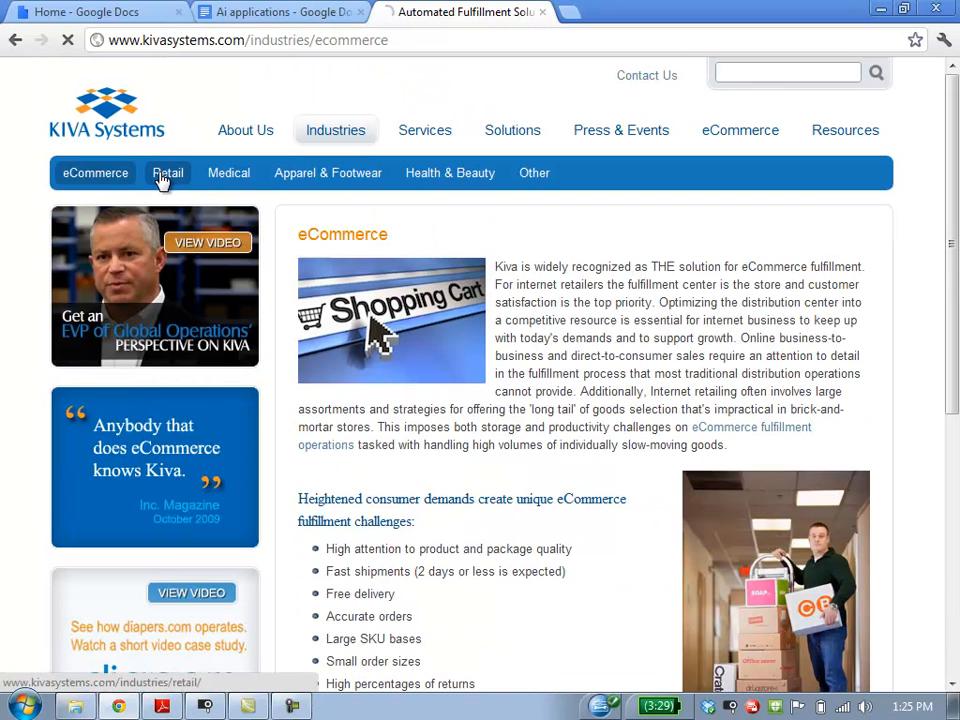
left_click(168, 172)
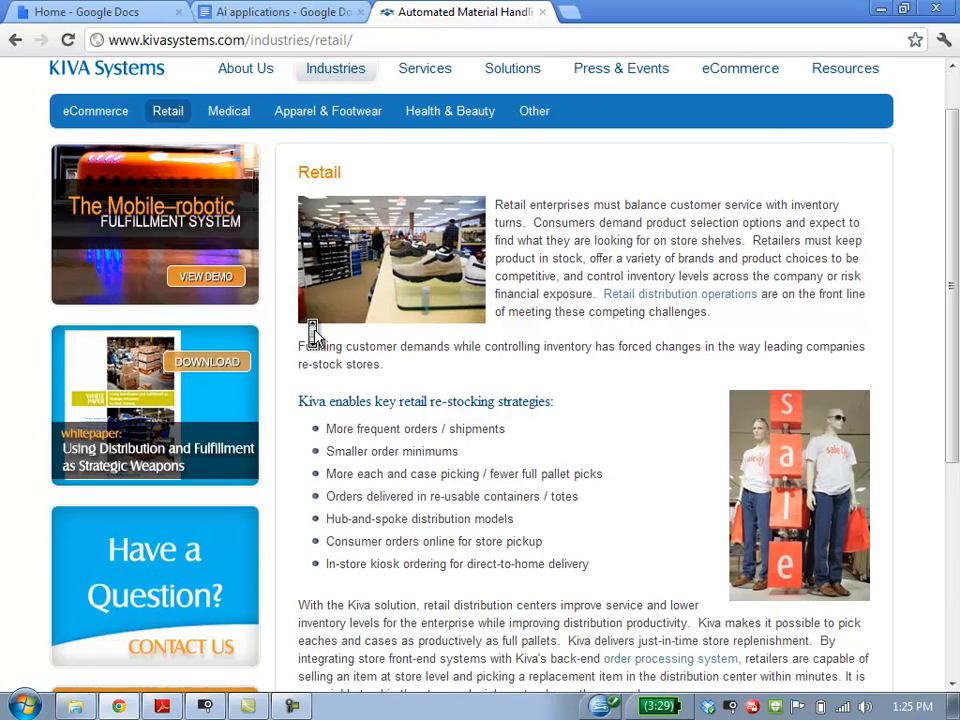
Play the Mobile-robotic Fulfillment System demo video and switch it to full screen.
left_click(204, 276)
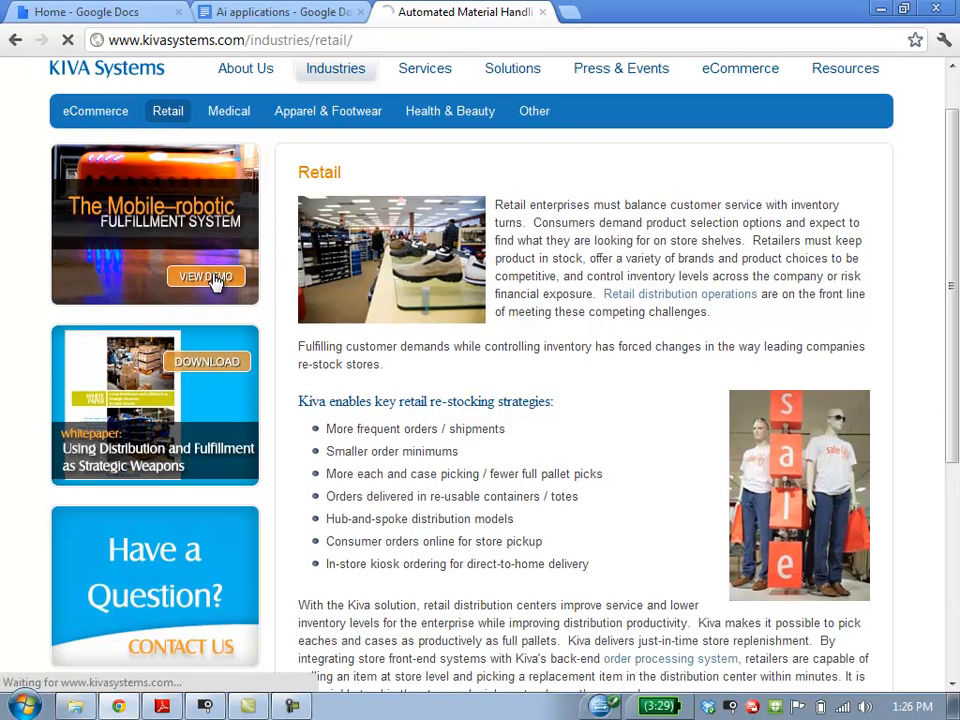
left_click(206, 276)
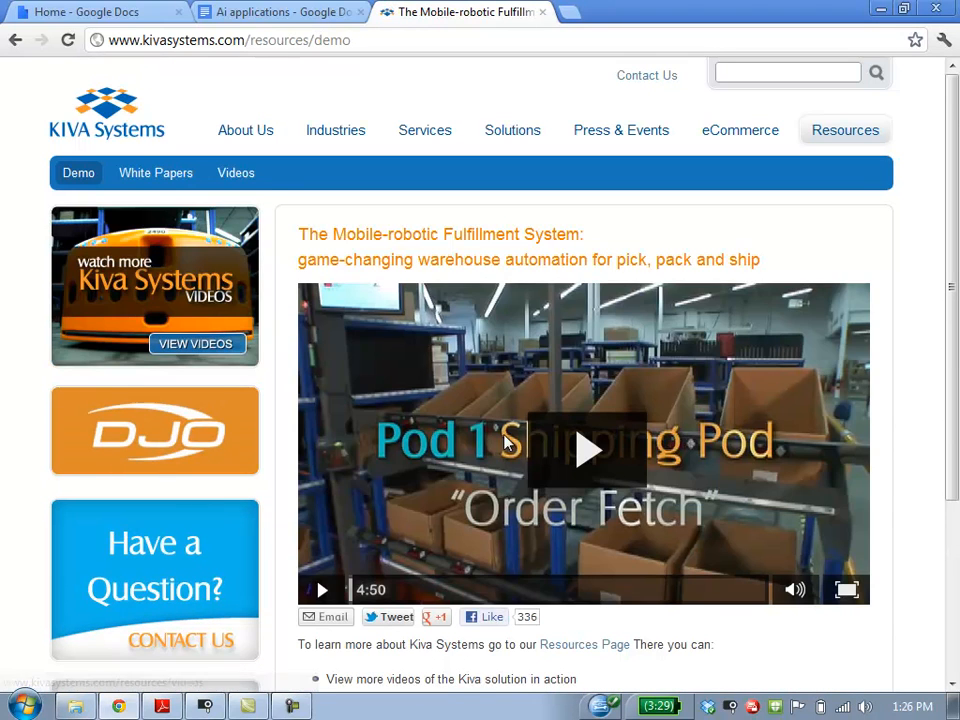
left_click(588, 448)
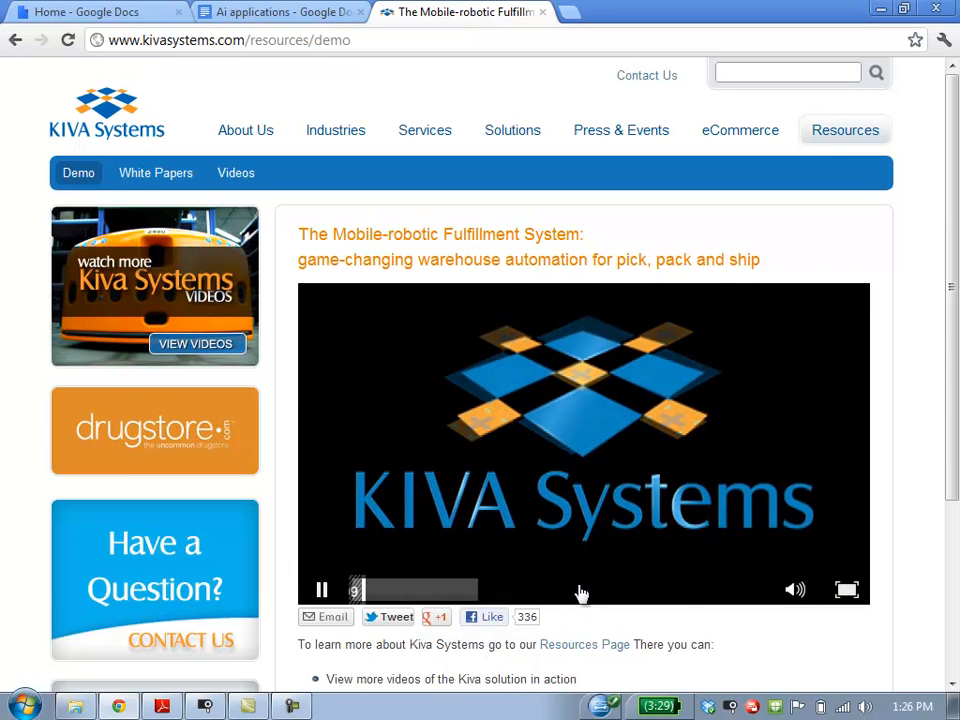
left_click(846, 588)
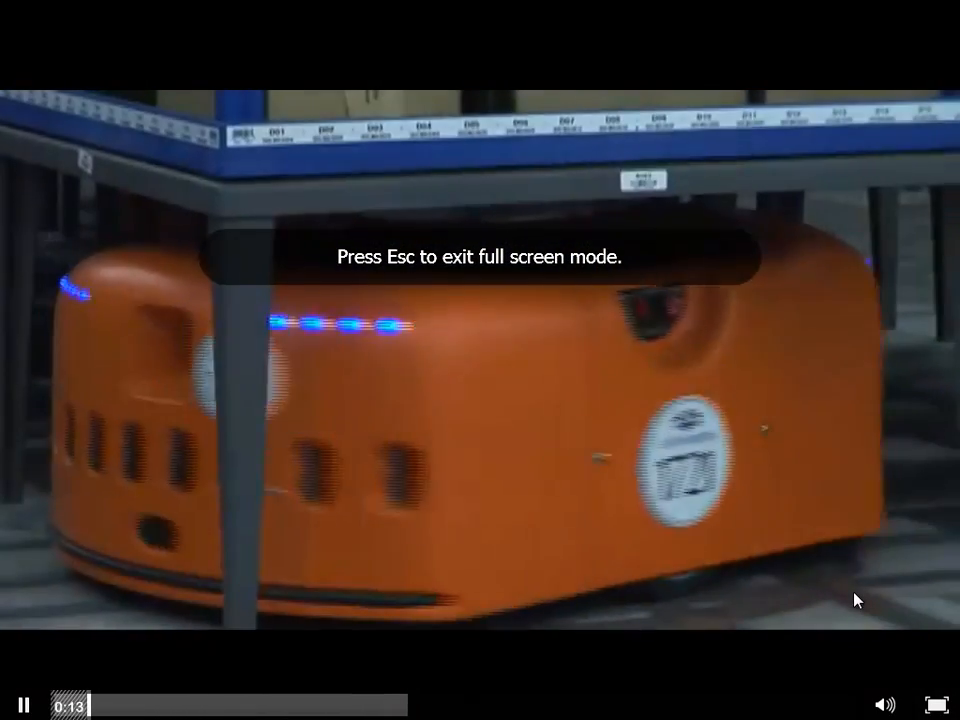
Exit full screen with Esc so the demo video keeps playing within the page.
key("Escape")
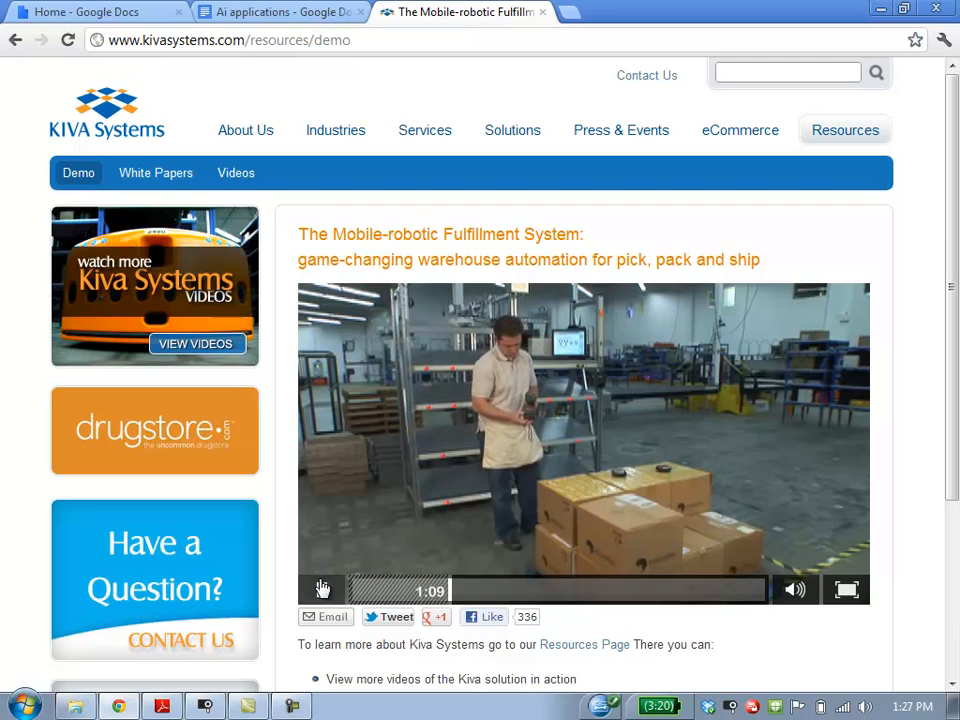
Pick 'bodymedia' from the Ai applications list and search Google for it in a new tab.
left_click(280, 12)
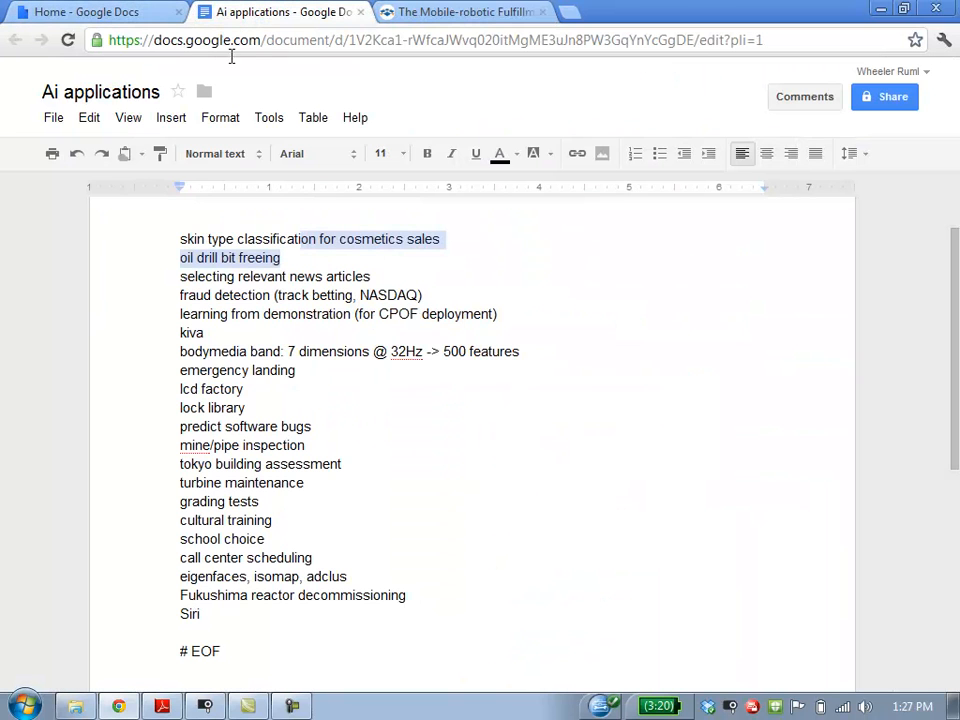
left_click(204, 332)
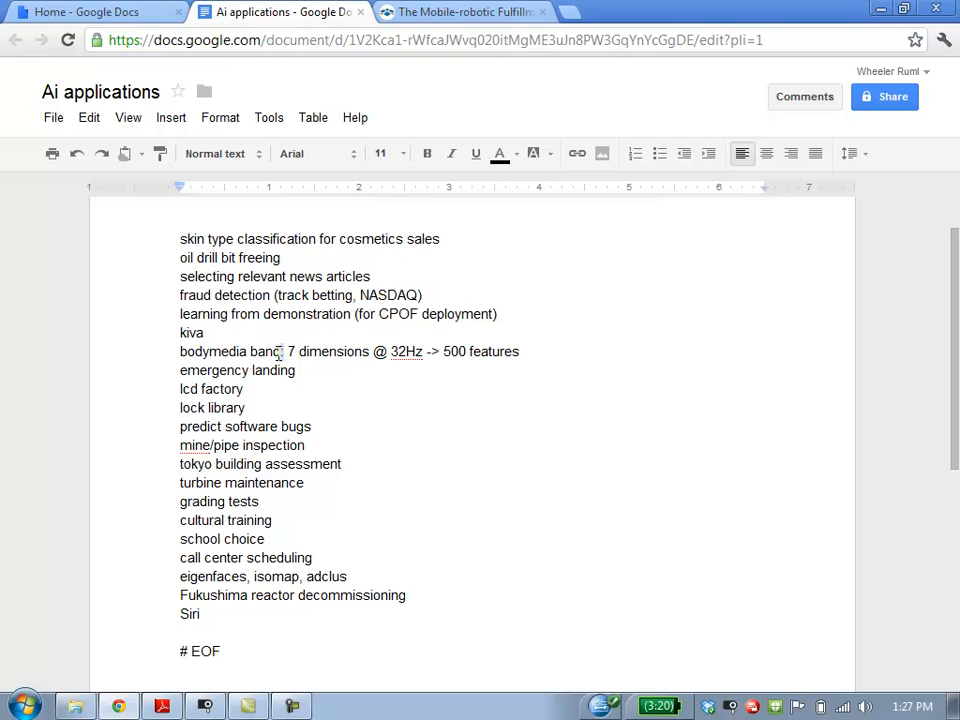
double_click(268, 352)
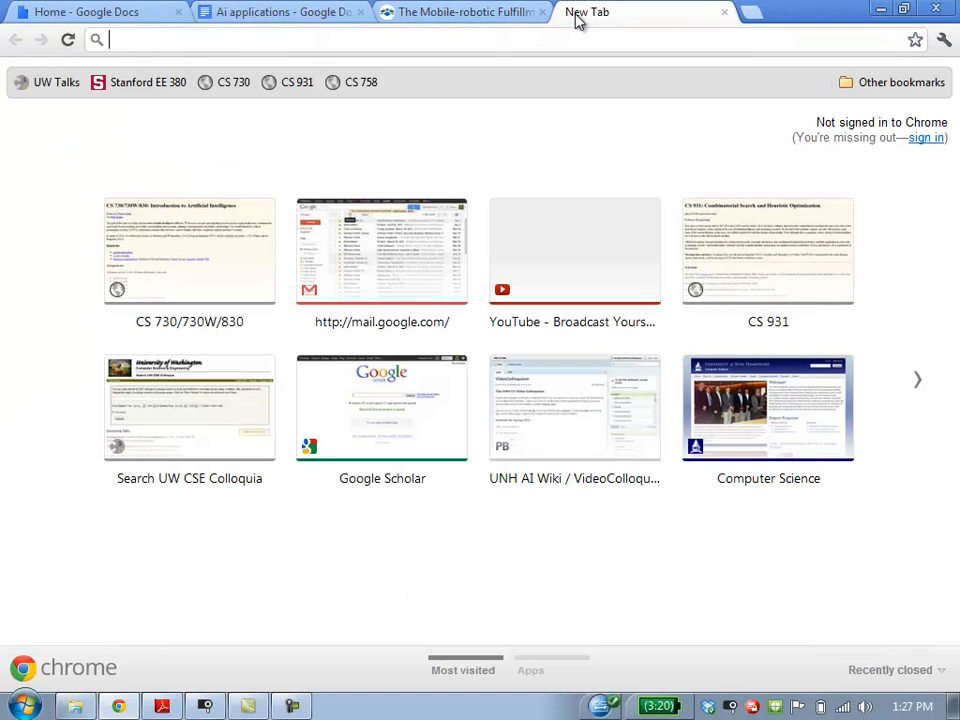
type("bod")
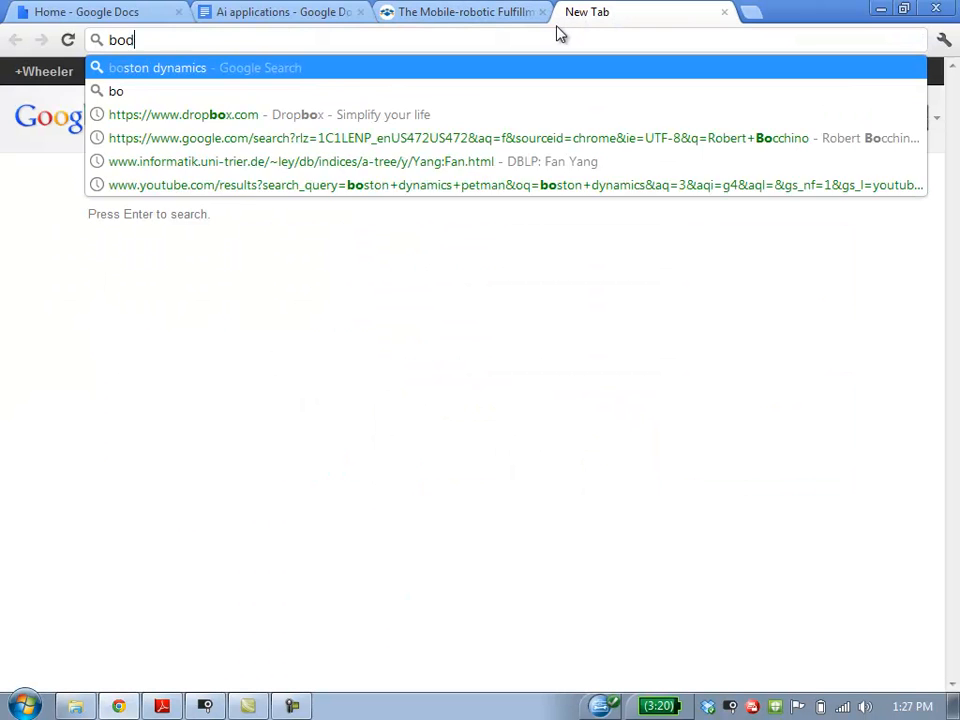
key("Return")
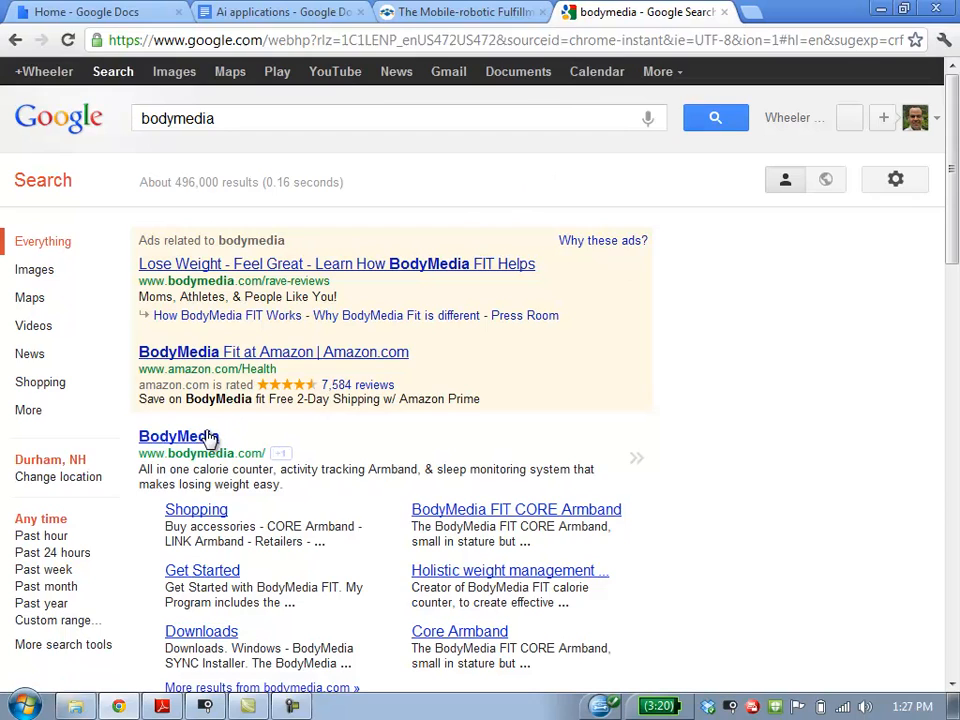
Visit the BodyMedia homepage from the results, then return to the Ai applications document tab.
left_click(178, 436)
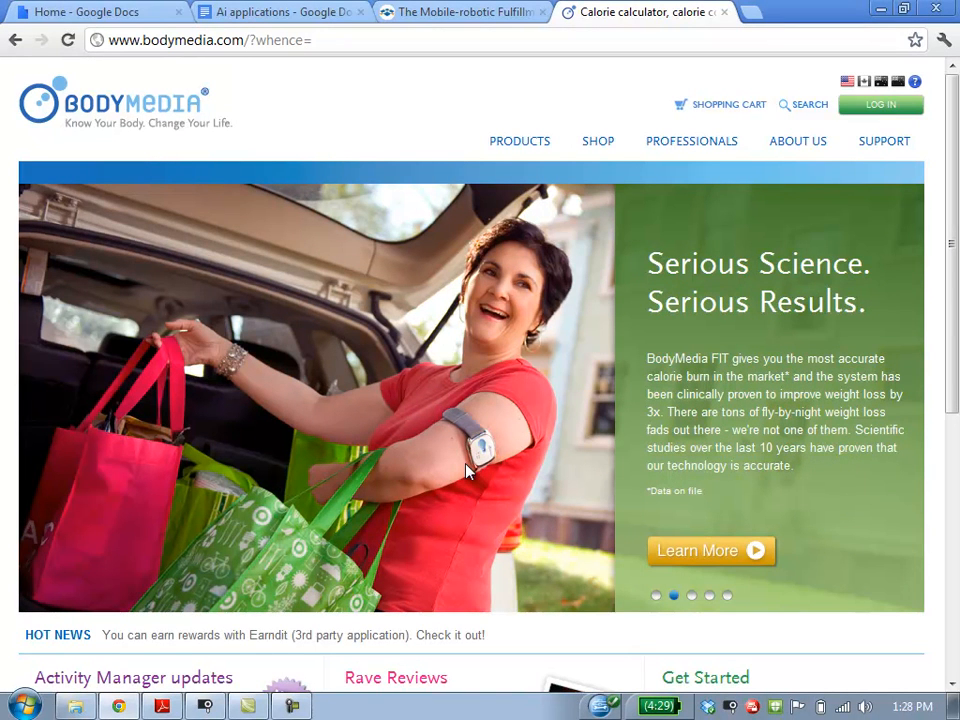
mouse_move(504, 496)
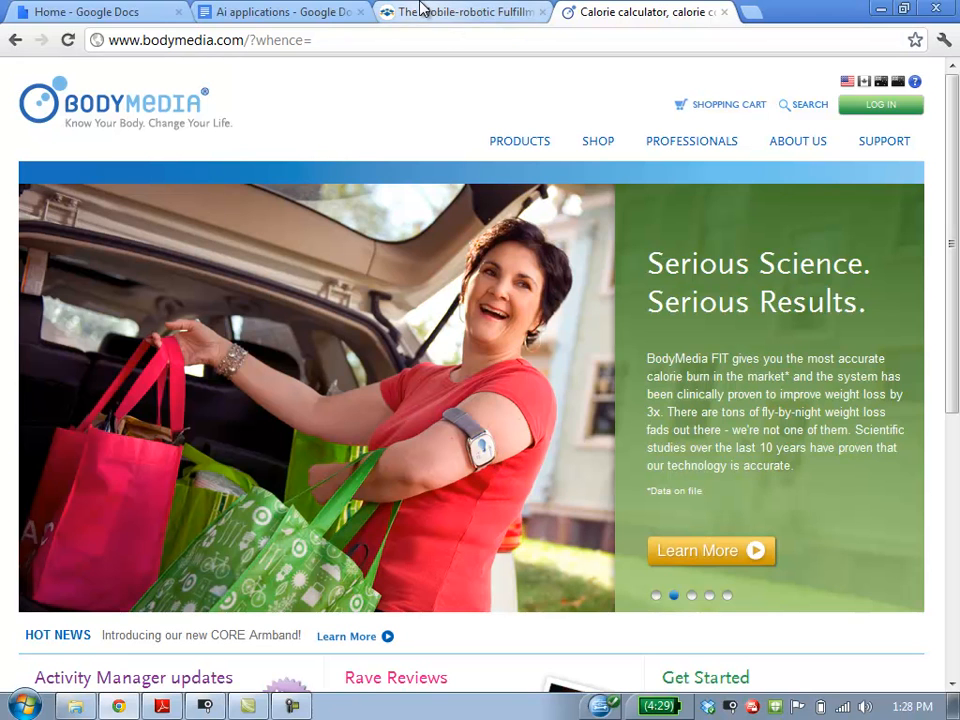
left_click(280, 12)
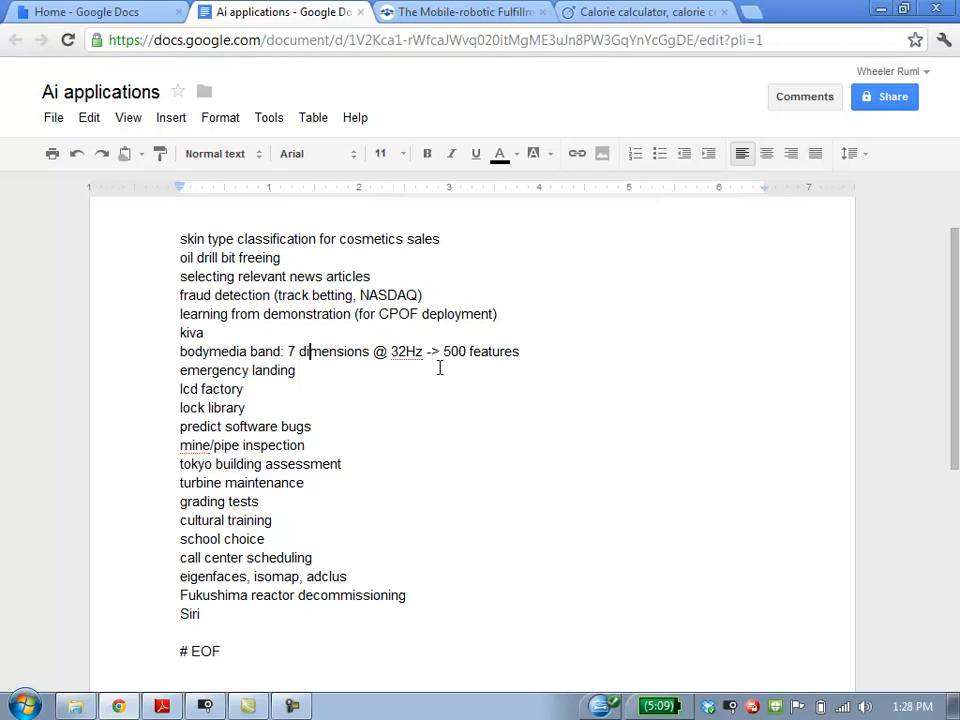
mouse_move(268, 370)
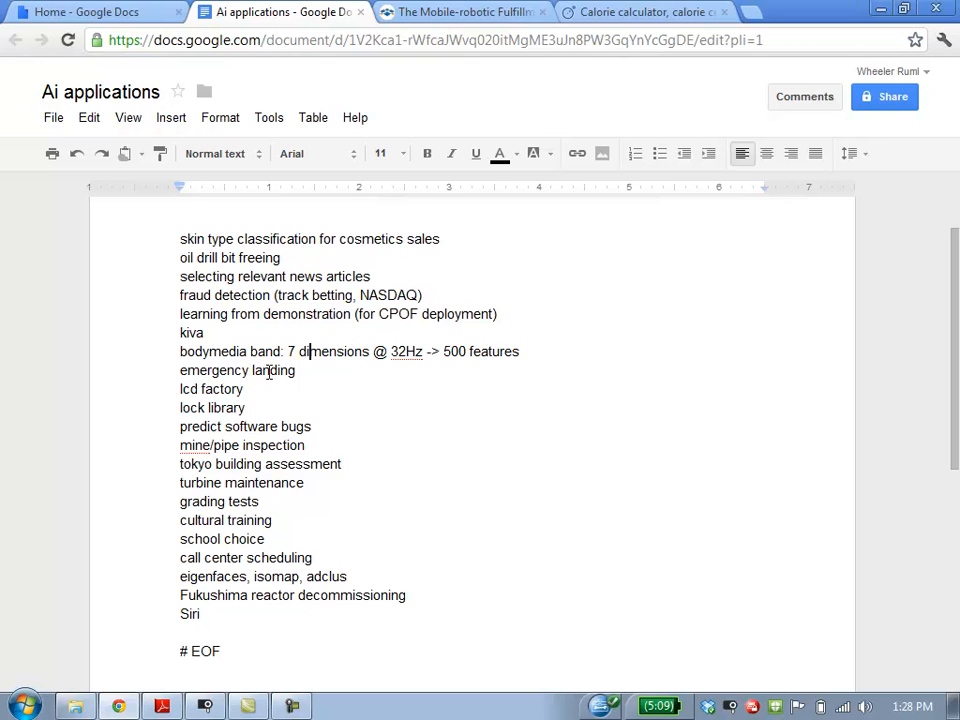